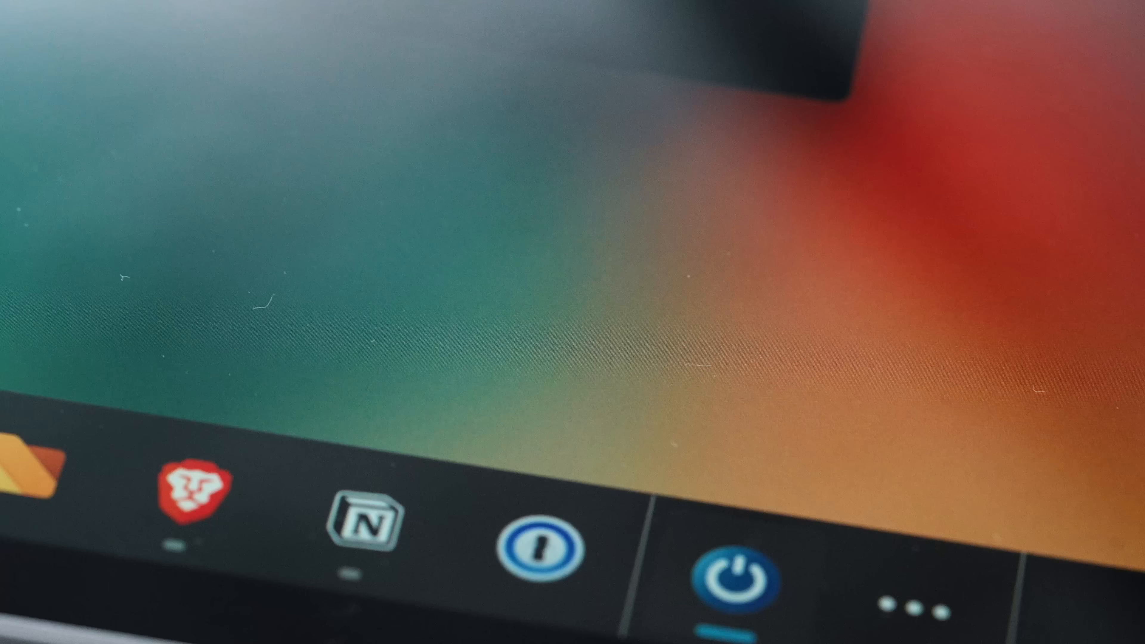
- Launch PowerToys Settings from its taskbar icon, showing the Home page of modules
{"action": "left_click", "coordinate": [733, 580]}
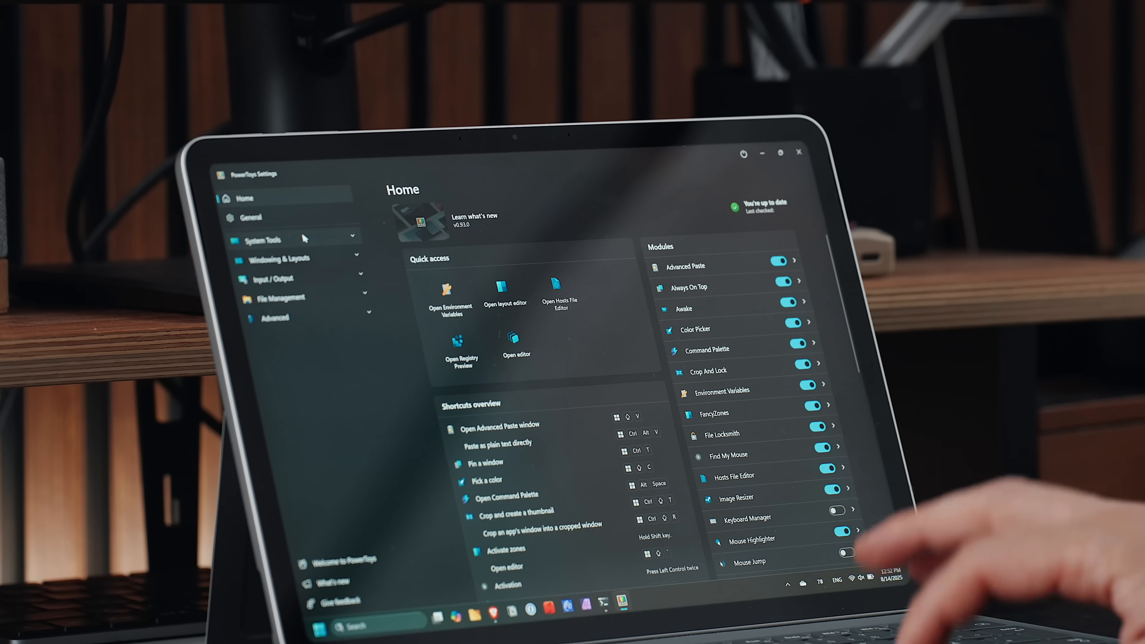
- Browse System Tools to Awake, then Color Picker to sample the reddish HEX 9a3d30
{"action": "left_click", "coordinate": [262, 240]}
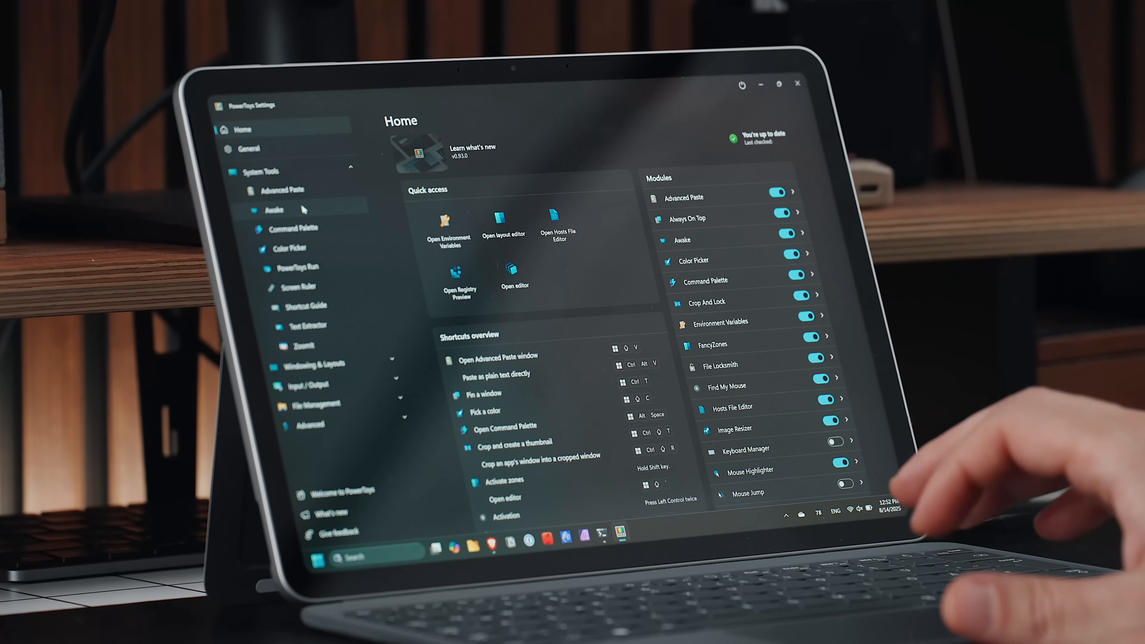
{"action": "left_click", "coordinate": [274, 210]}
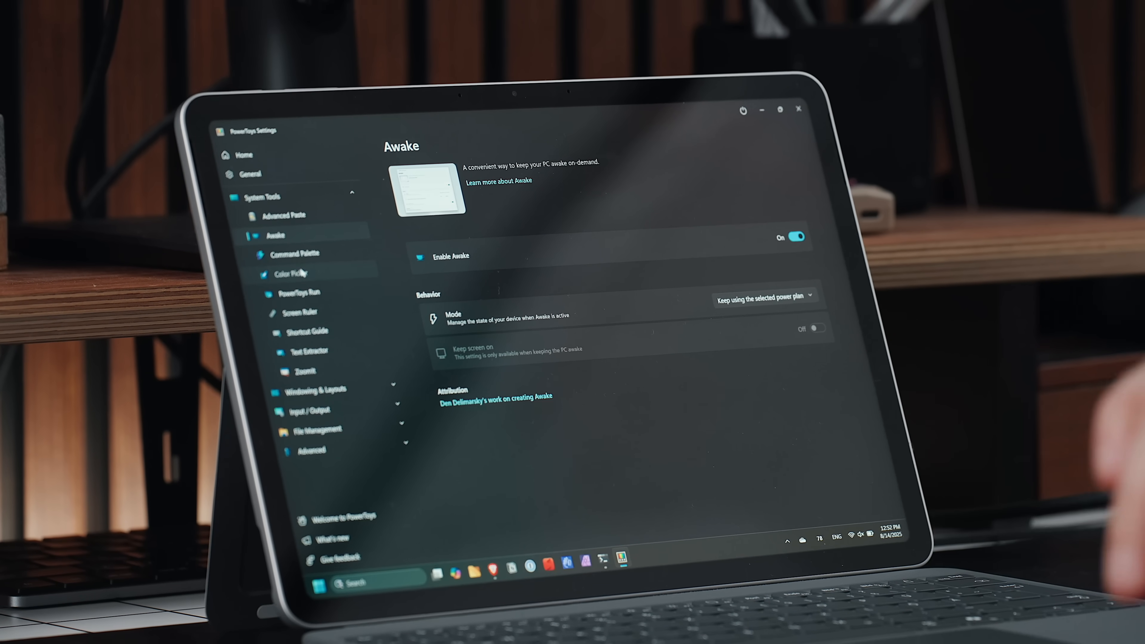
{"action": "left_click", "coordinate": [290, 274]}
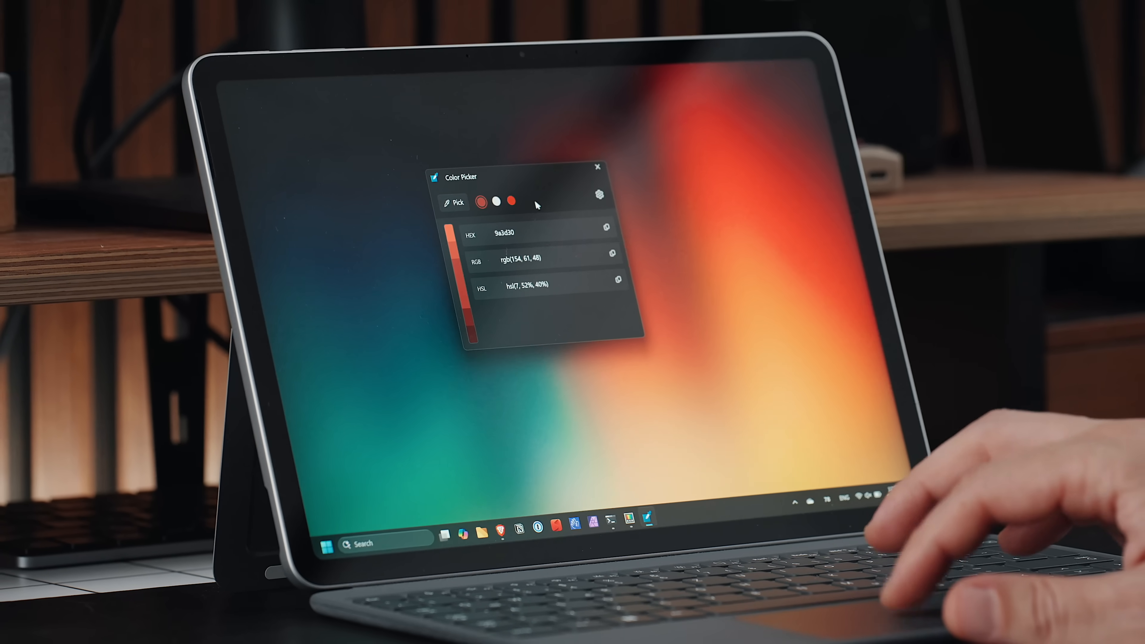
- Review the Color Picker page: activation shortcut, picker behaviour and colour formats
{"action": "left_click", "coordinate": [599, 167]}
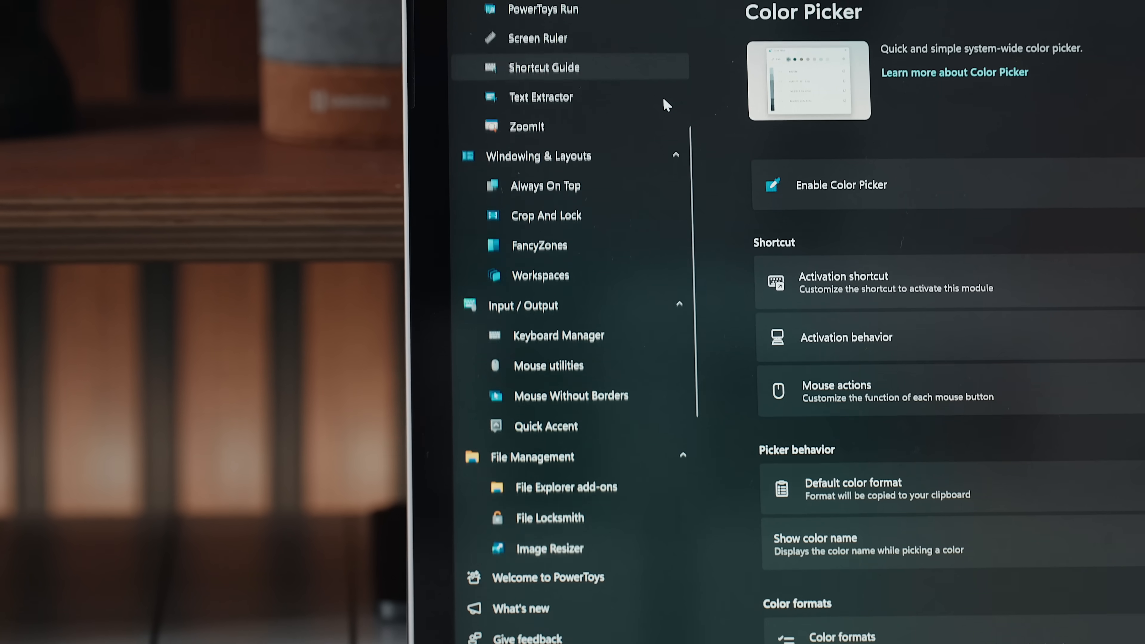
{"action": "scroll", "scroll_direction": "down", "scroll_amount": 3}
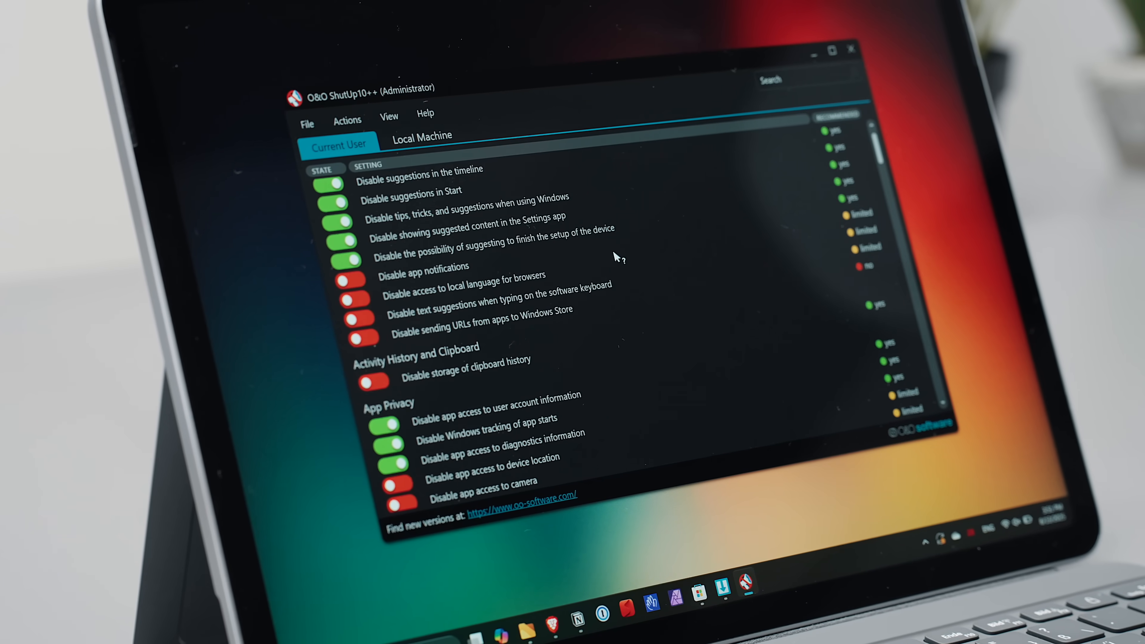
- In O&O ShutUp10++ Local Machine settings, answer the system restore point prompt
{"action": "scroll", "scroll_direction": "down", "scroll_amount": 3}
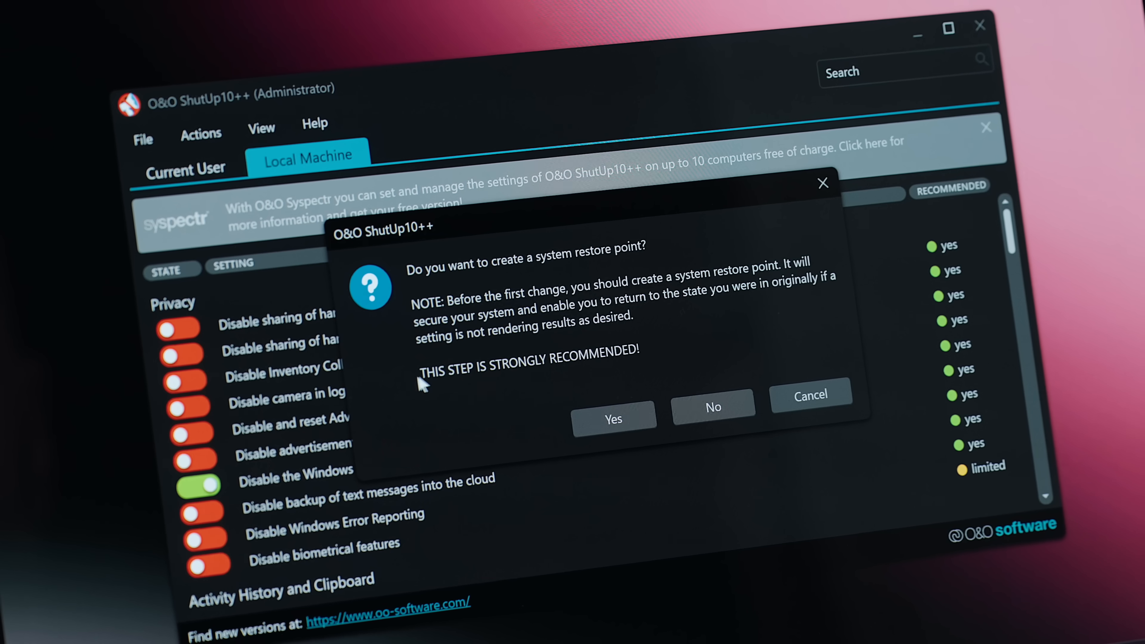
{"action": "left_click", "coordinate": [613, 419]}
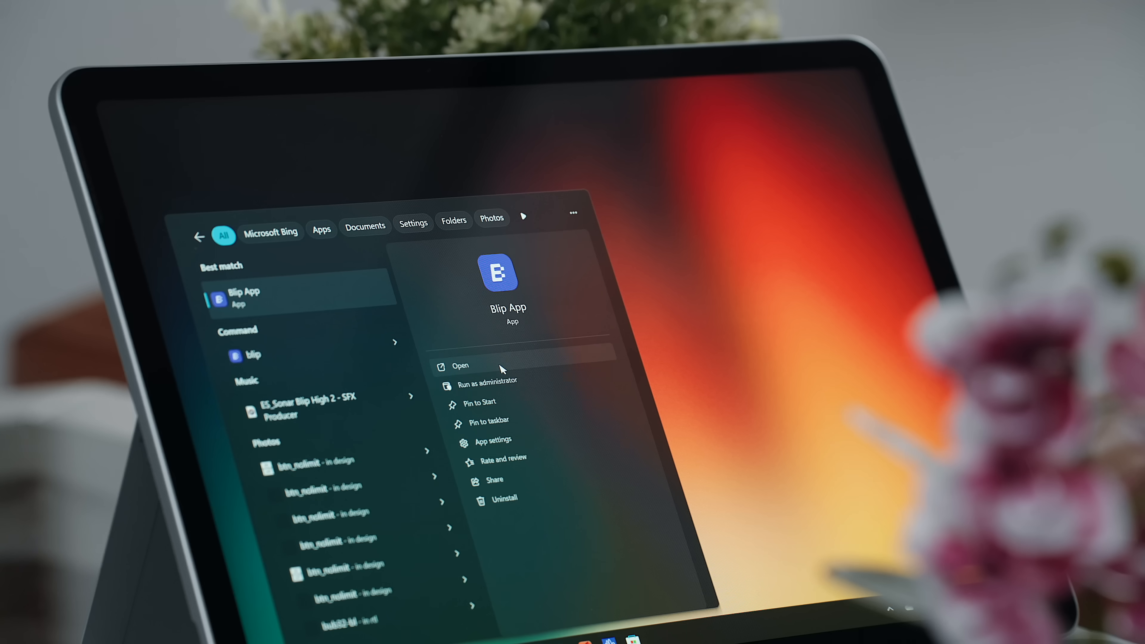
- Launch Blip from search and send the 2.9 GB Lethal Weapon 4 1998.mkv to Valko
{"action": "left_click", "coordinate": [460, 365]}
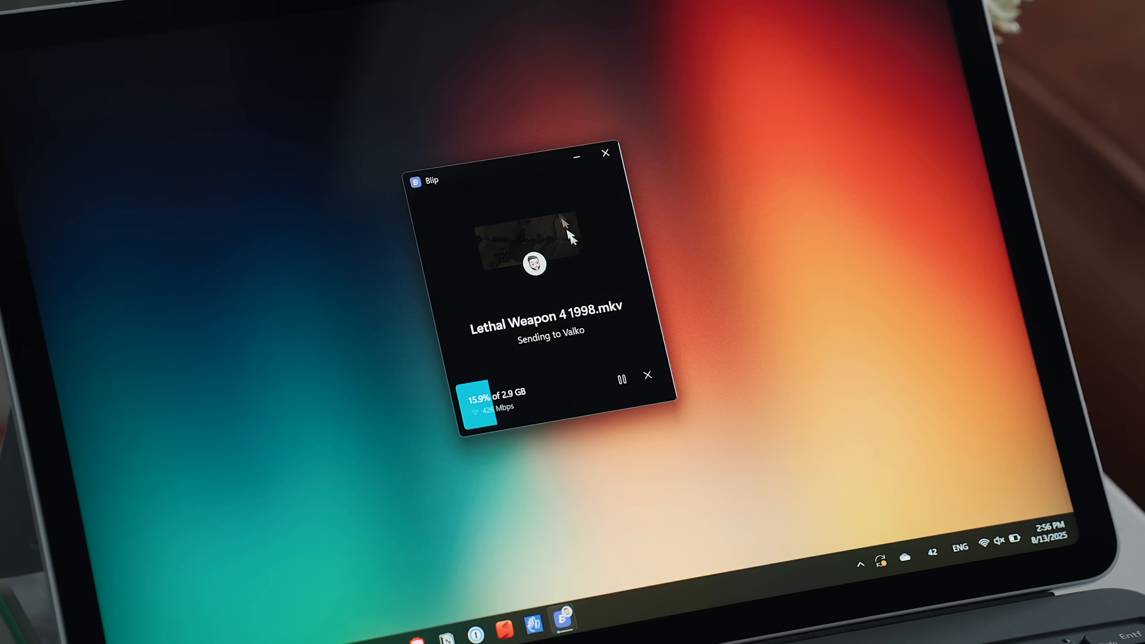
{"action": "left_click", "coordinate": [622, 379]}
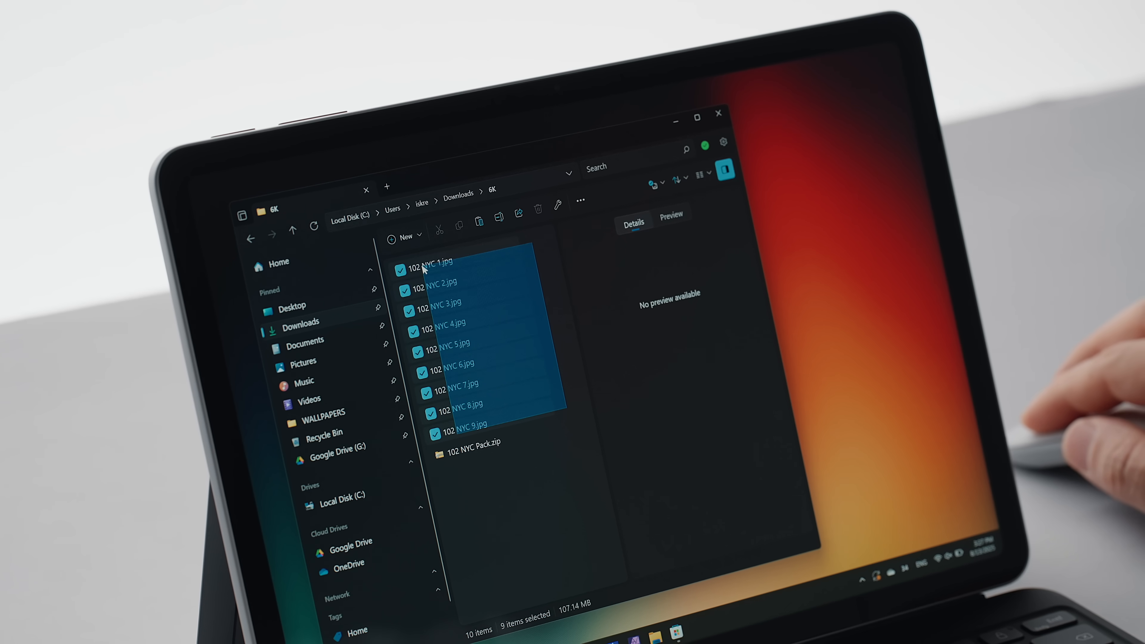
- Box-select all nine 102 NYC .jpg photos in the 6K folder under Downloads
{"action": "left_click_drag", "start_coordinate": [431, 270], "coordinate": [417, 299]}
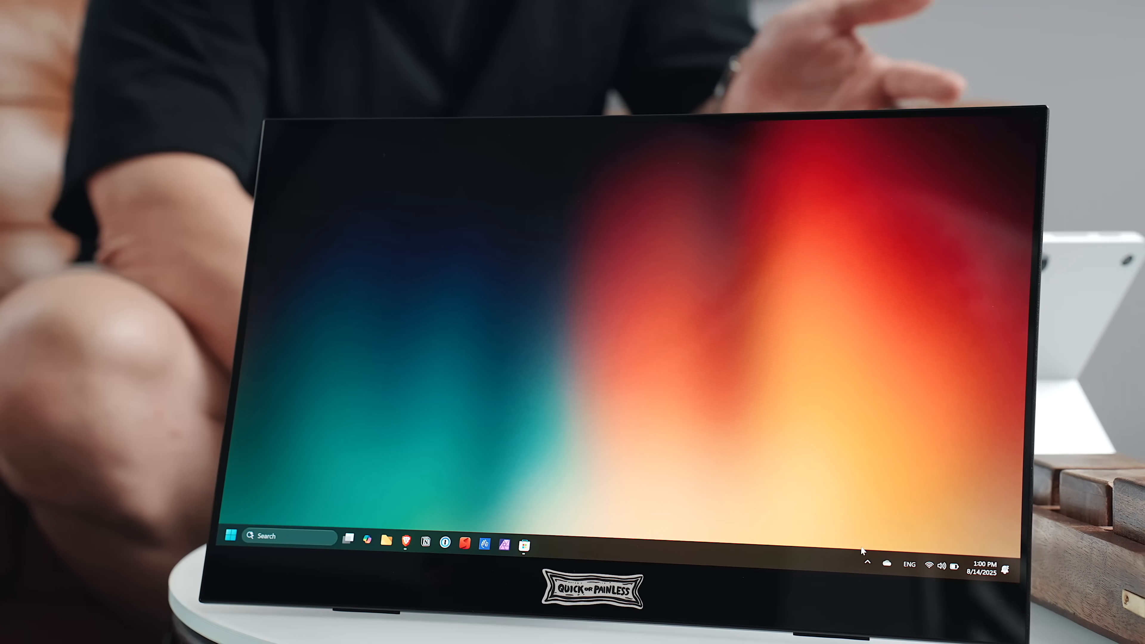
- Expand the taskbar's hidden-icons flyout beside the battery indicator
{"action": "left_click", "coordinate": [867, 564]}
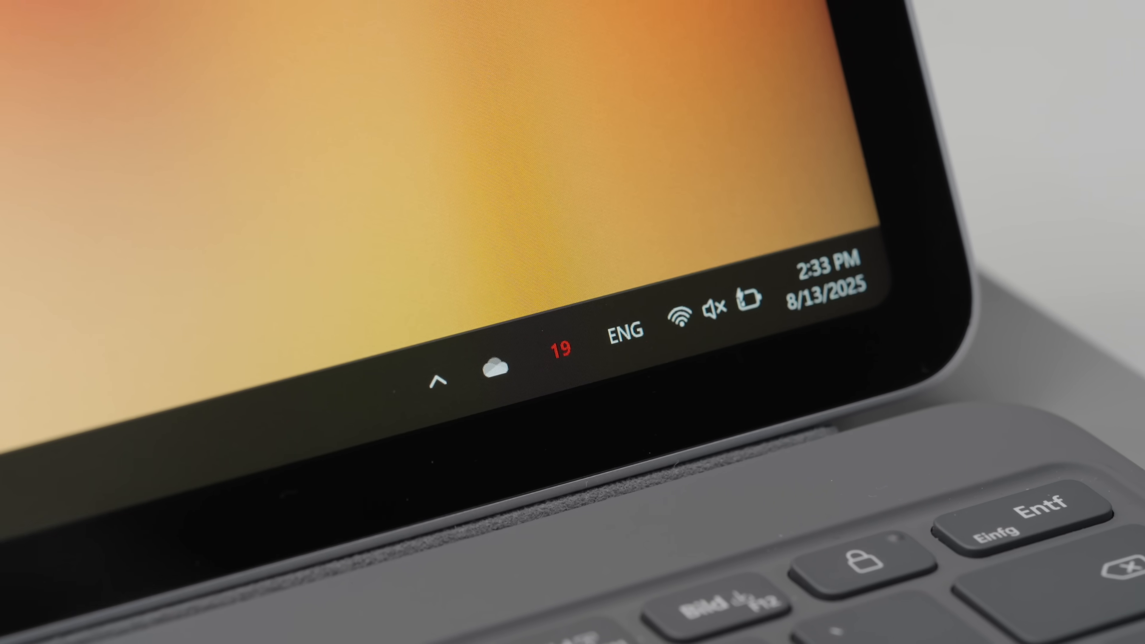
{"action": "left_click", "coordinate": [441, 379]}
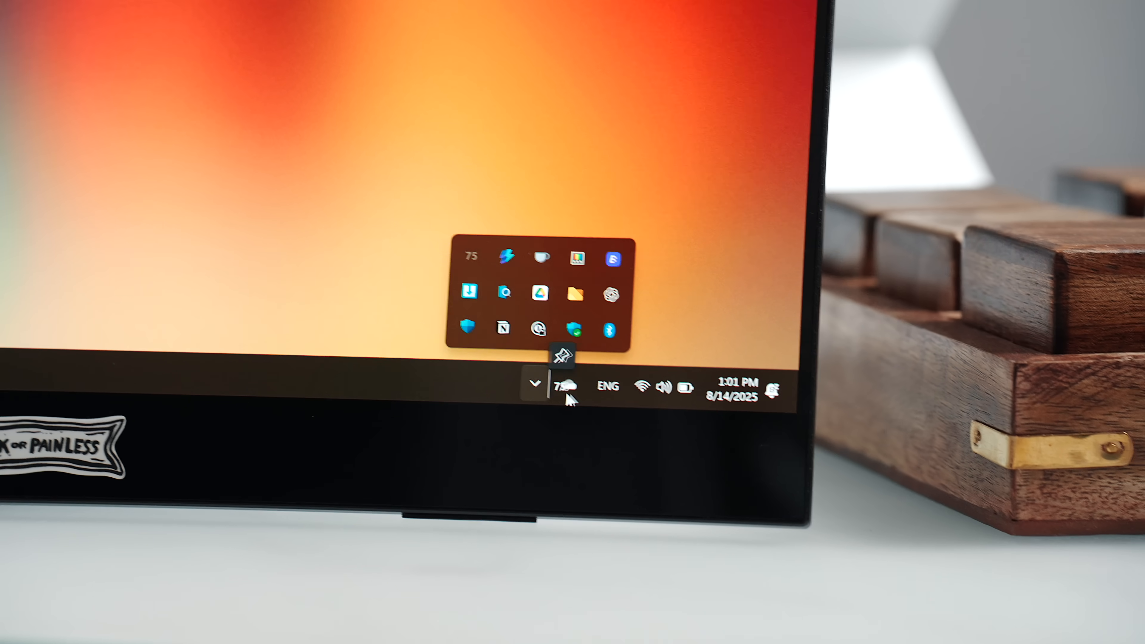